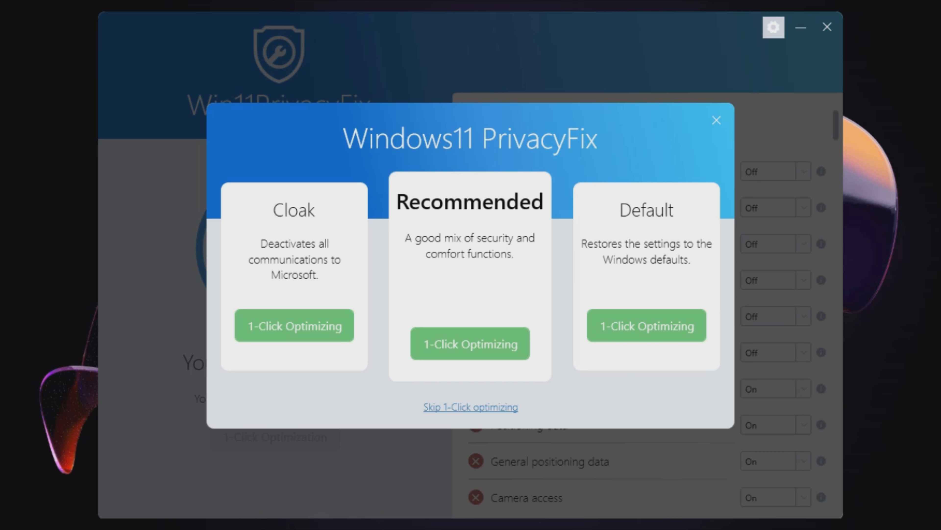
mouse_move(935, 239)
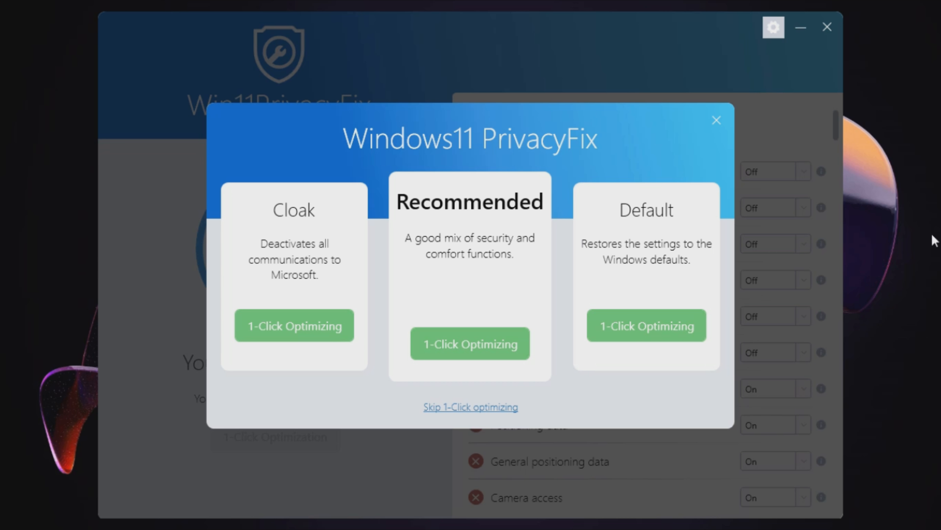
mouse_move(304, 265)
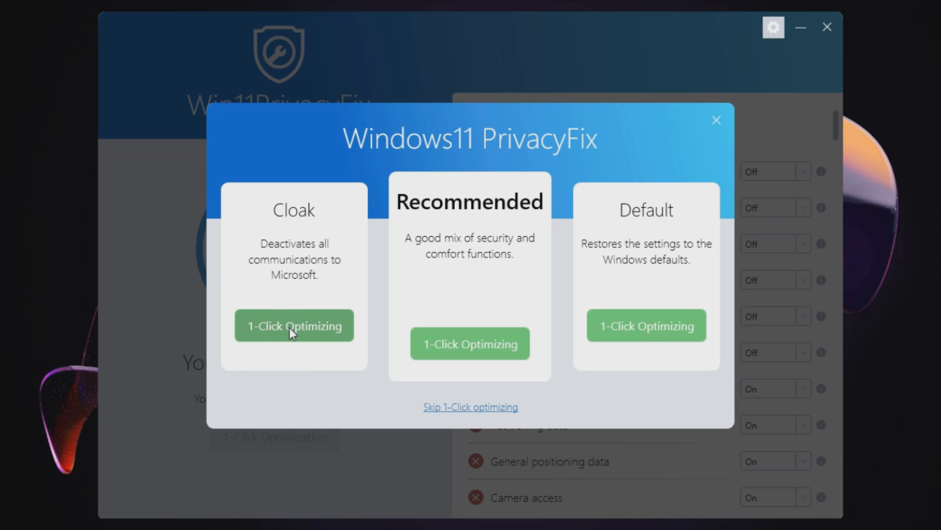
Step: Apply the Cloak privacy preset and review every resulting setting in the list
left_click(294, 325)
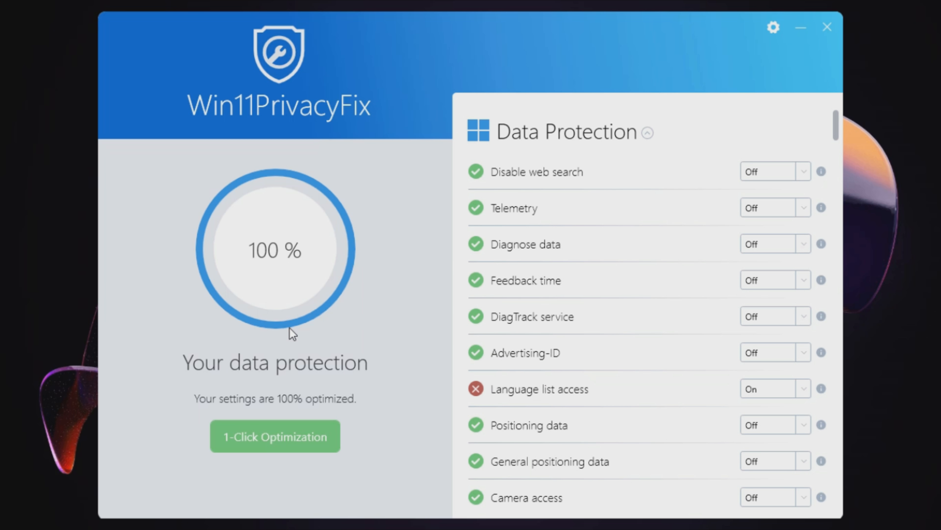
mouse_move(839, 131)
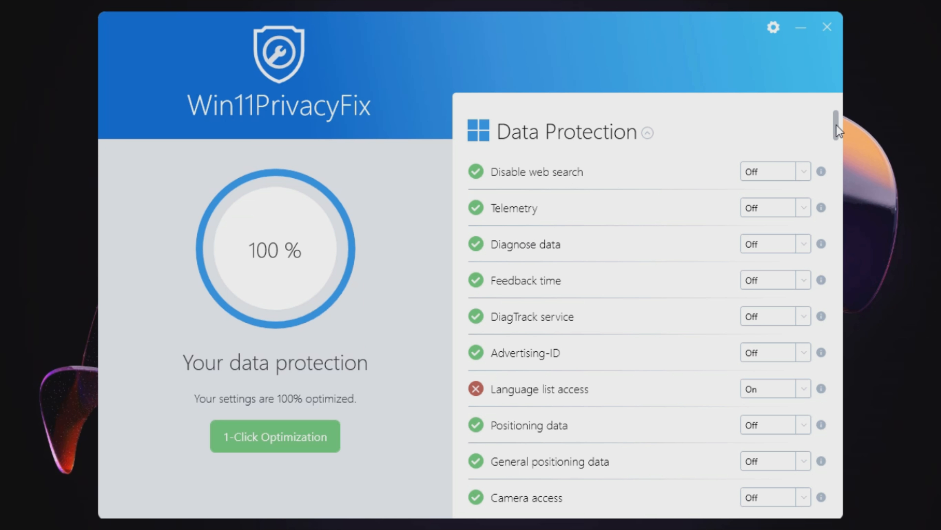
scroll("up", 3)
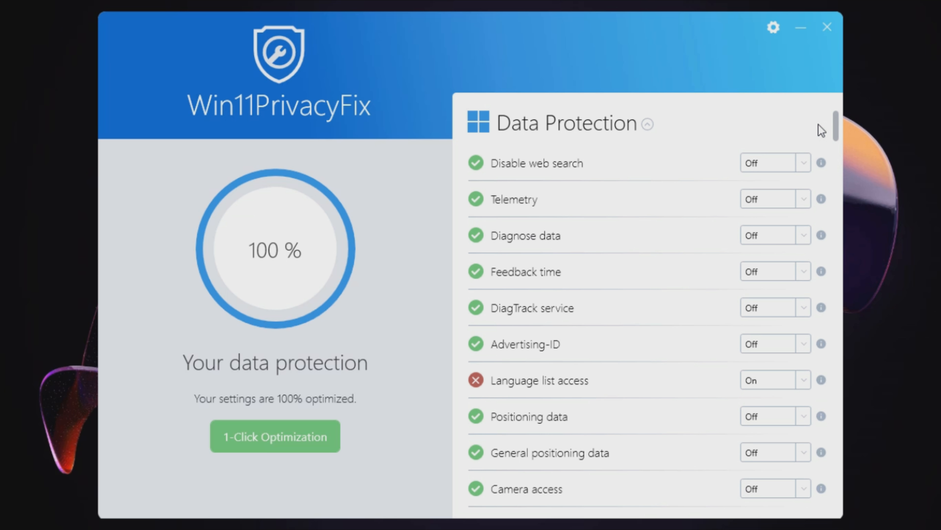
scroll("down", 3)
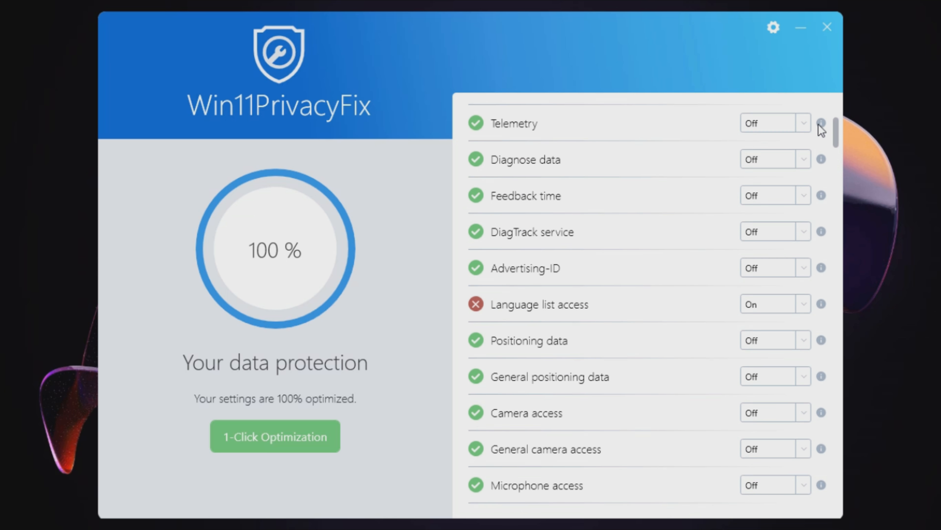
scroll("down", 3)
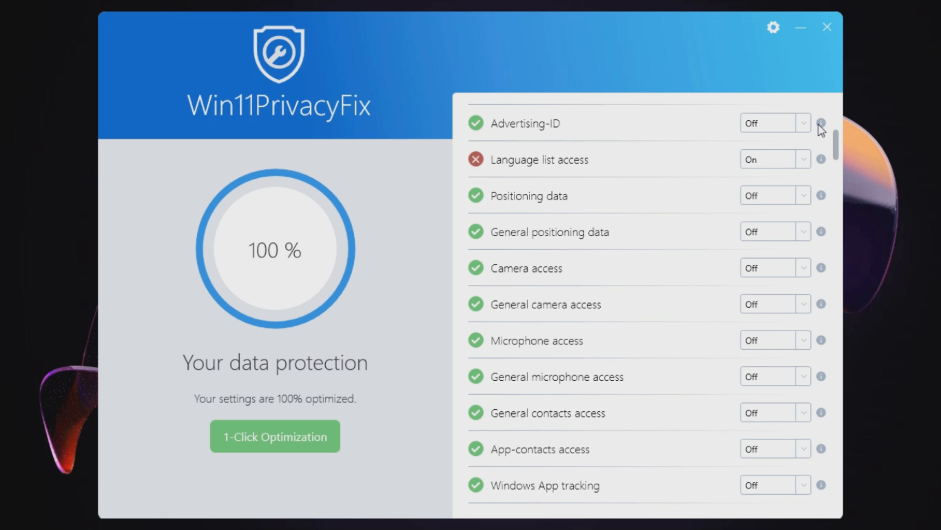
scroll("down", 3)
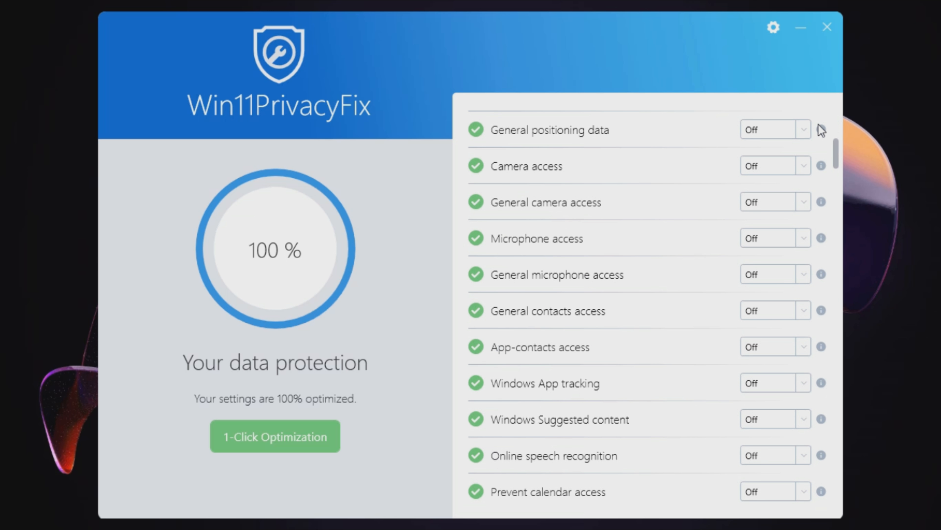
scroll("down", 3)
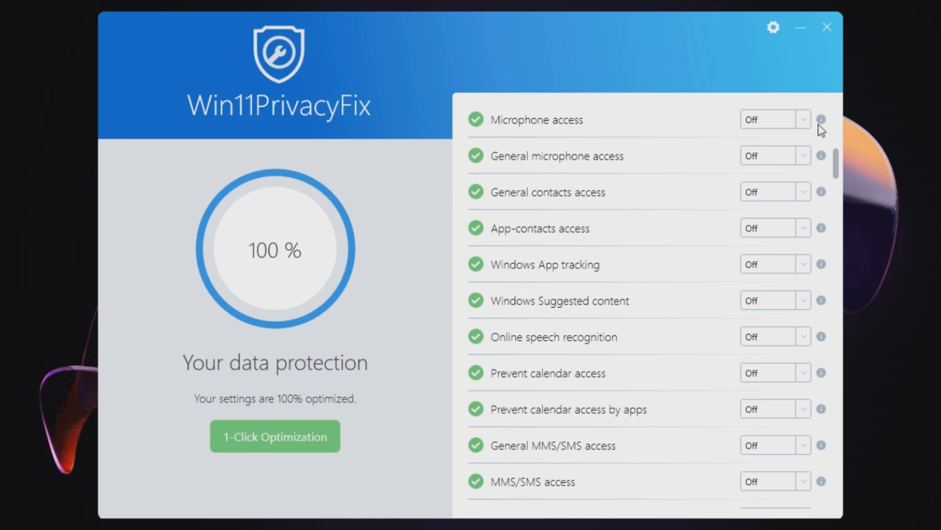
scroll("down", 3)
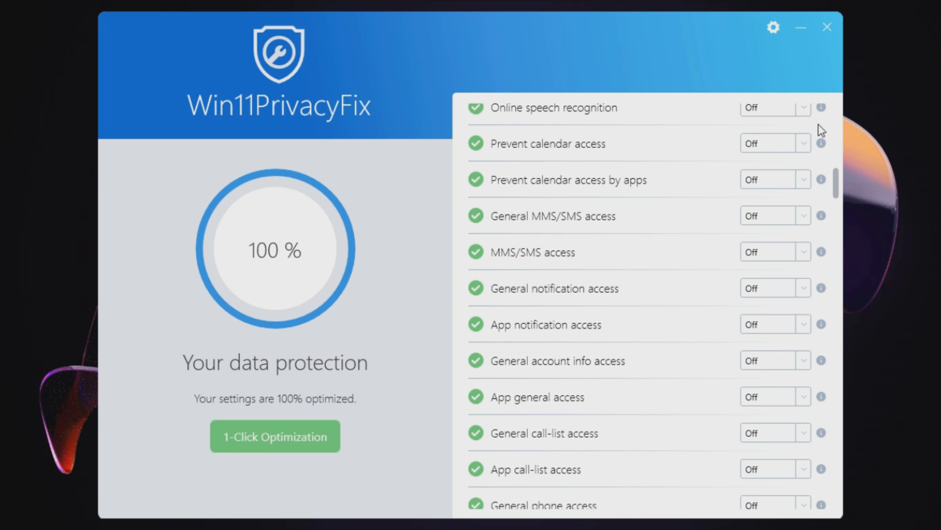
scroll("down", 3)
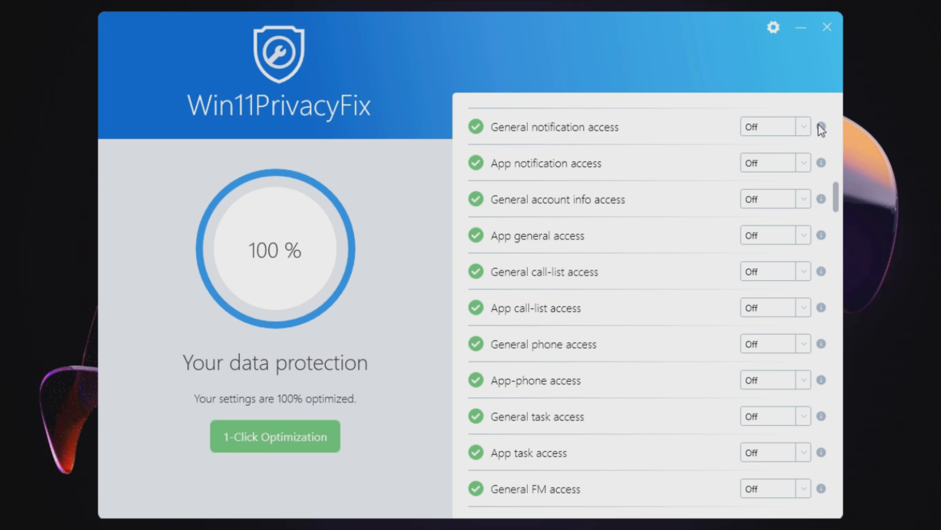
scroll("down", 3)
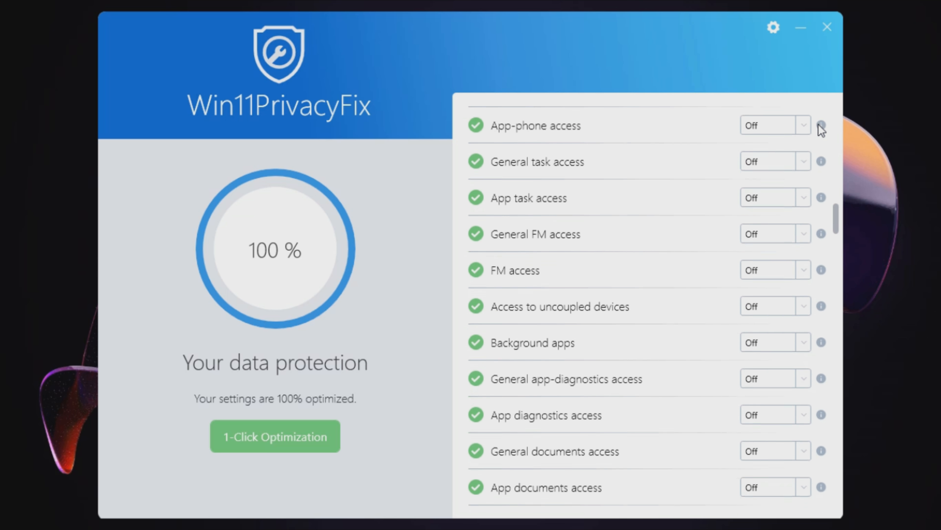
scroll("down", 3)
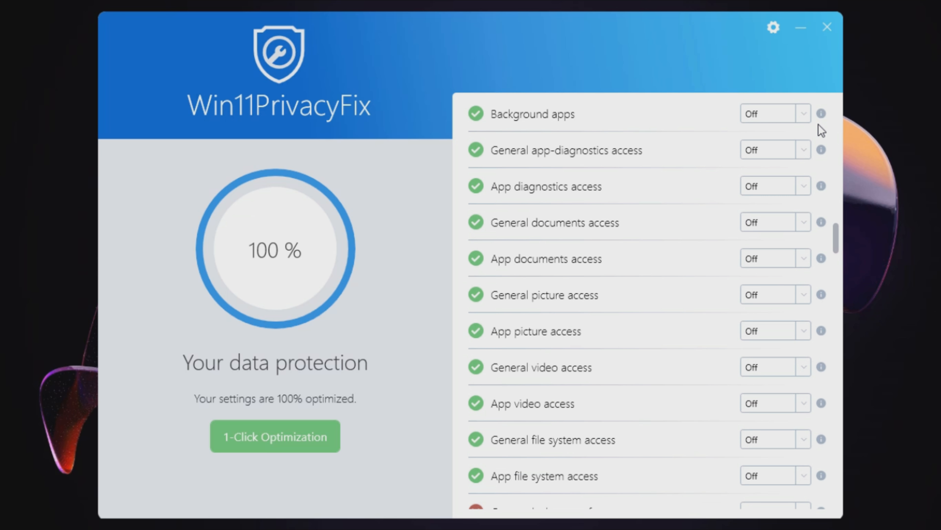
scroll("down", 3)
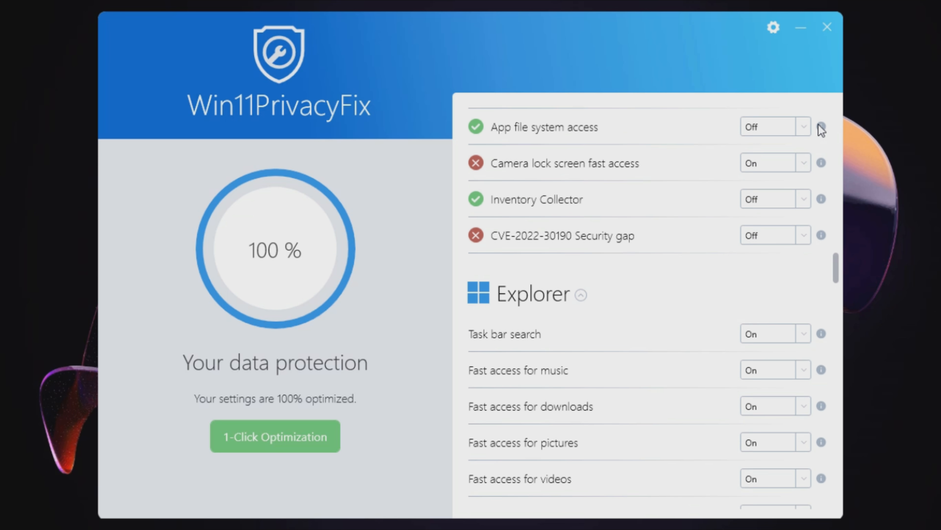
scroll("down", 3)
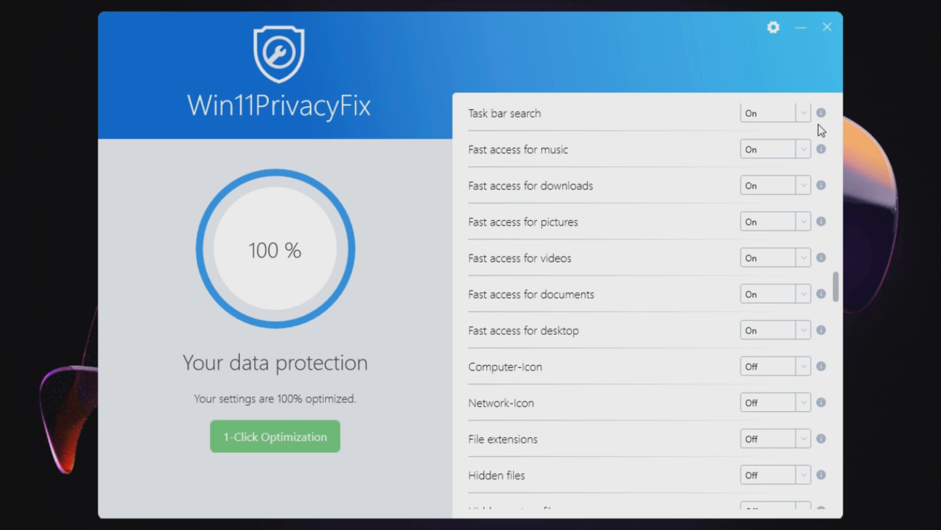
scroll("down", 3)
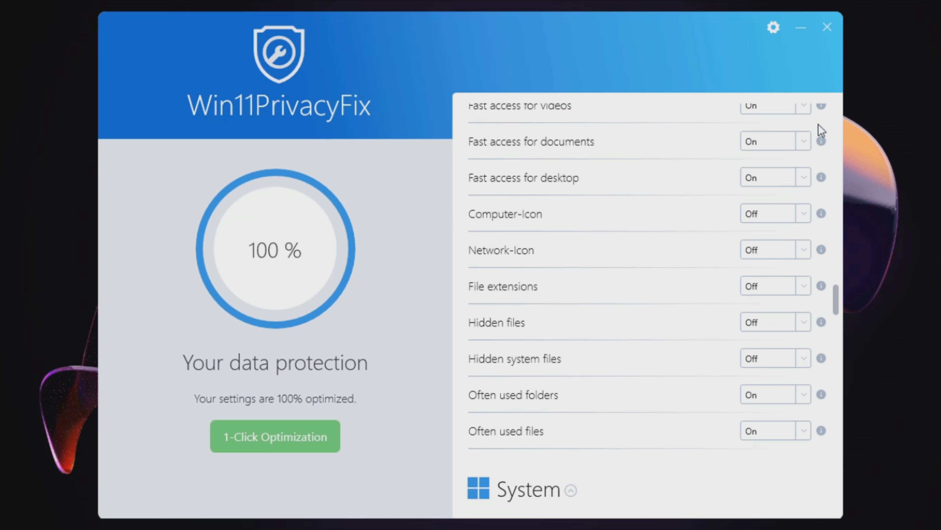
scroll("down", 3)
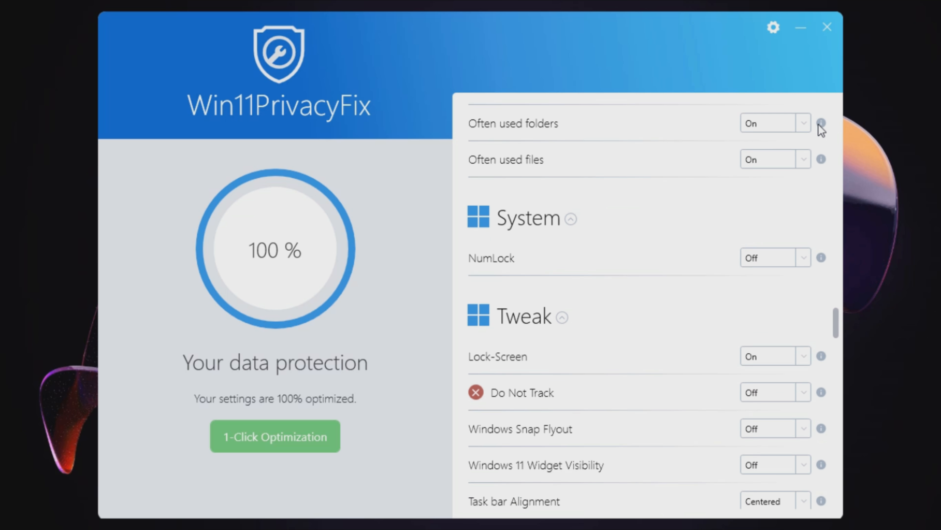
scroll("down", 3)
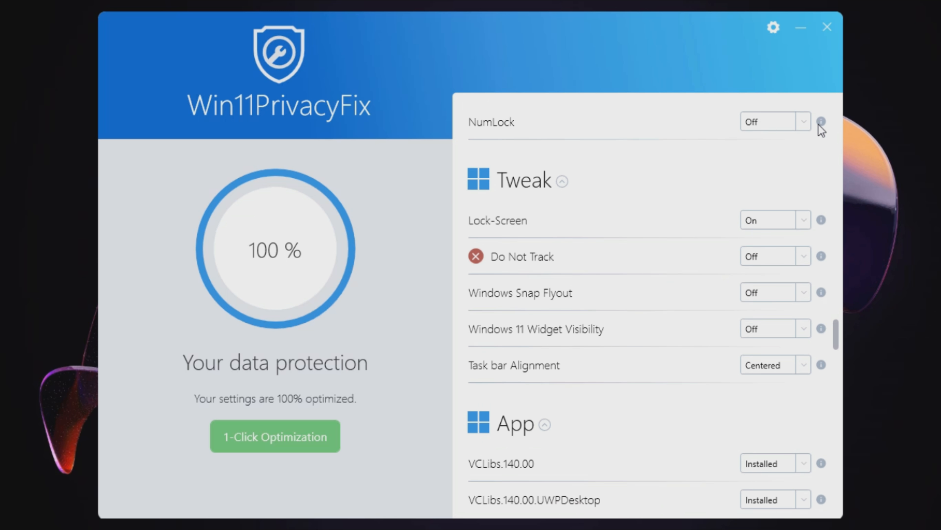
scroll("down", 3)
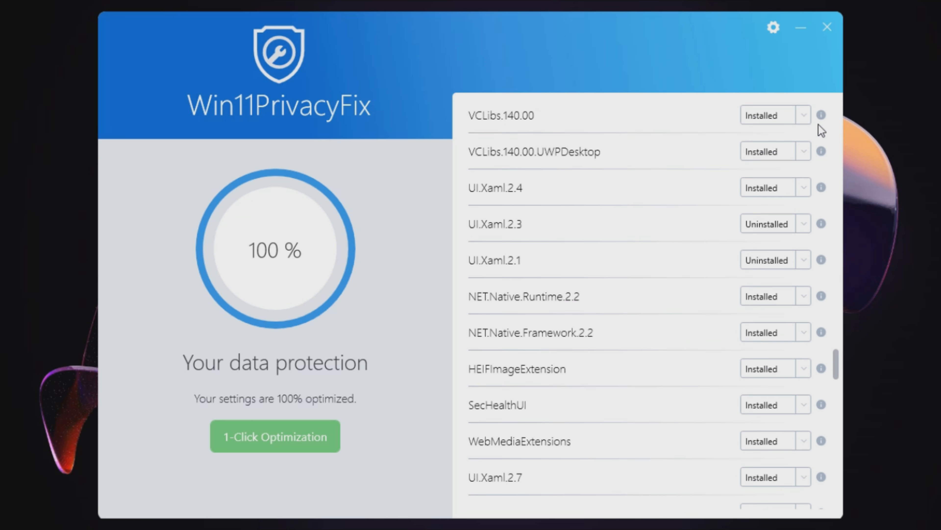
scroll("down", 3)
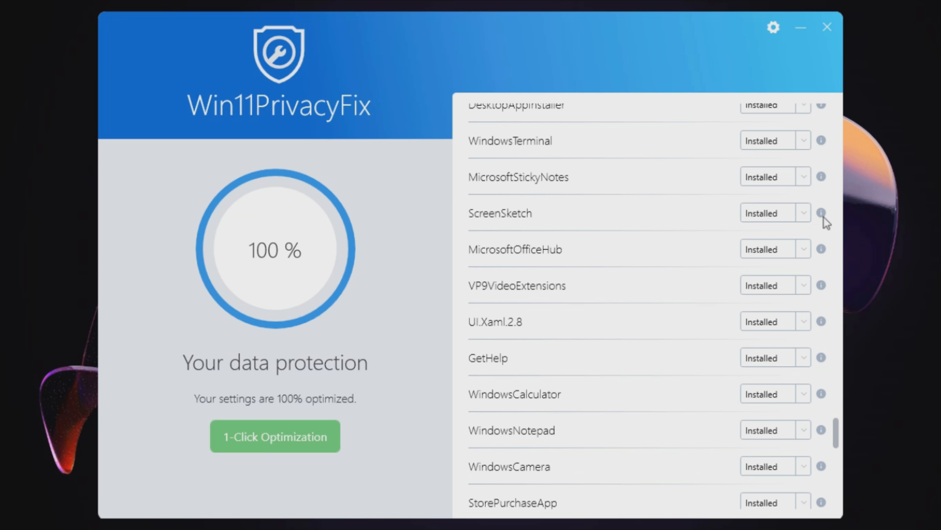
scroll("down", 3)
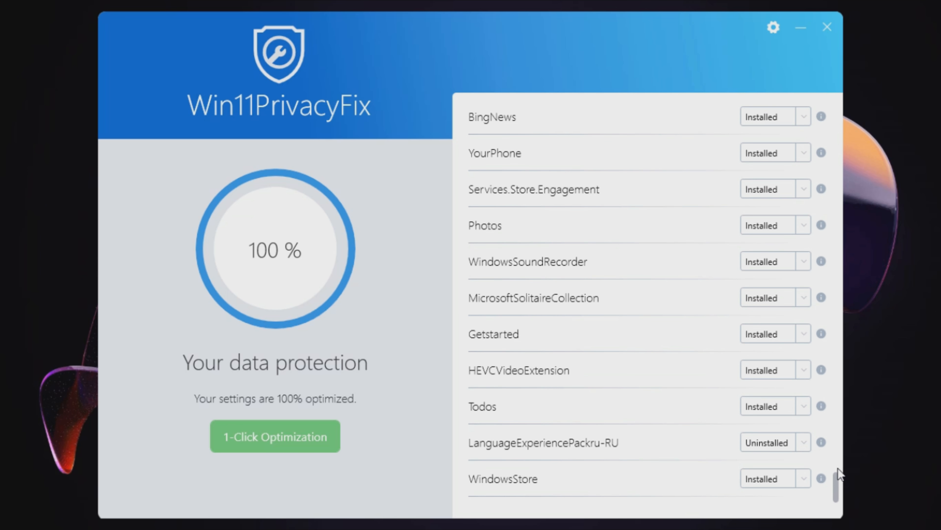
scroll("down", 3)
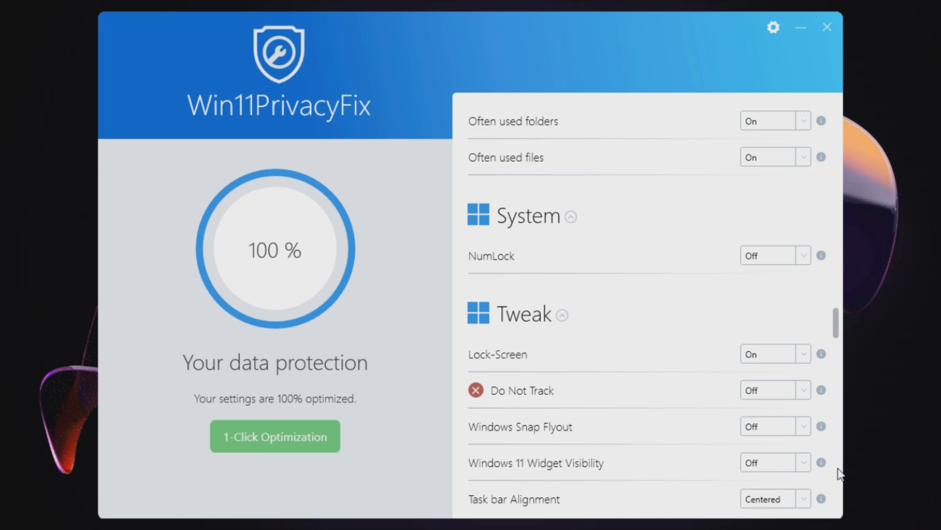
scroll("up", 3)
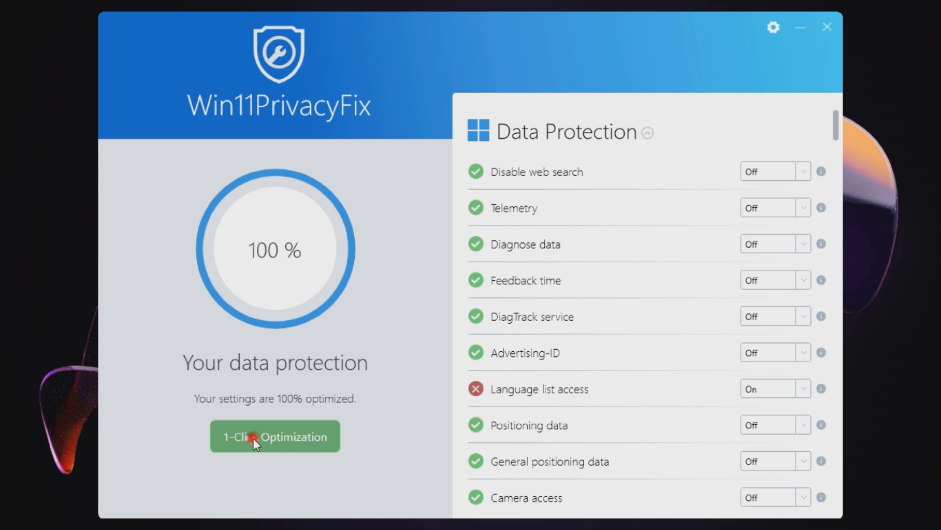
Step: Switch to the Recommended preset, turning language list, positioning and camera access back on
left_click(274, 436)
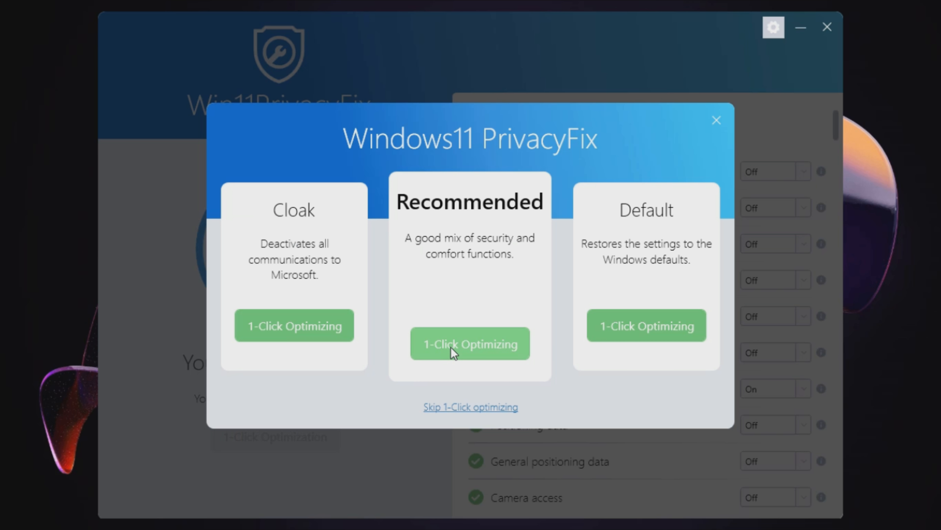
left_click(470, 343)
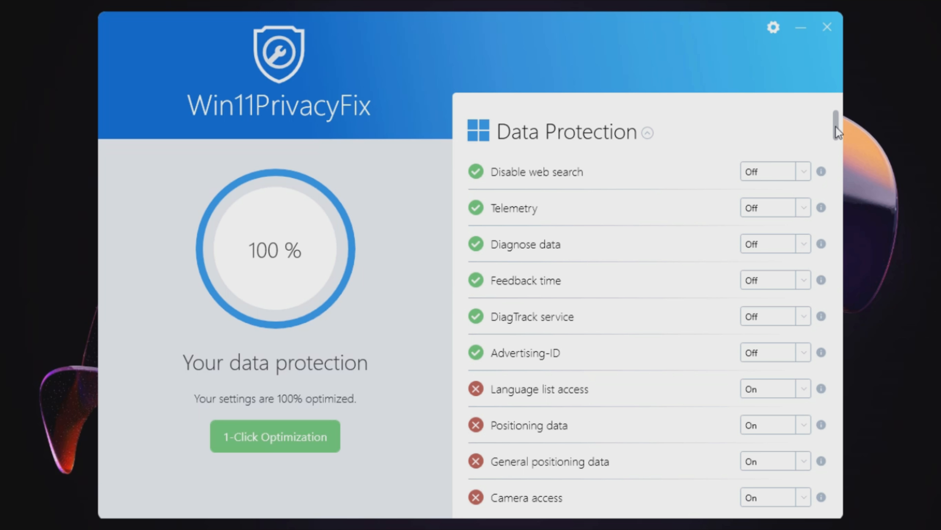
scroll("down", 3)
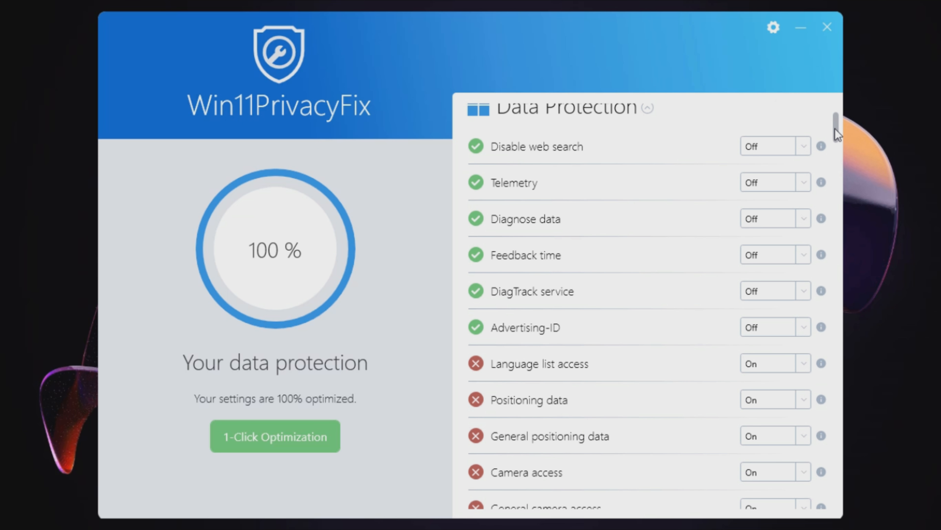
scroll("down", 3)
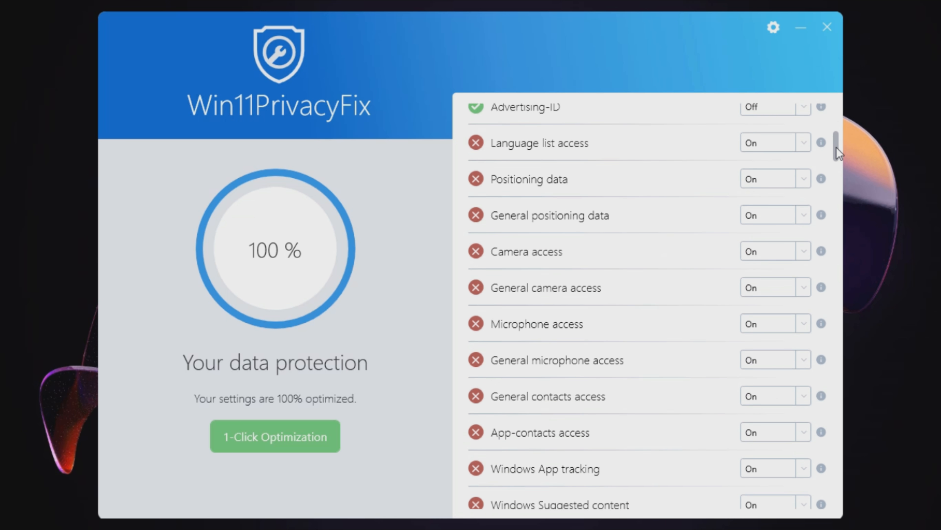
scroll("down", 3)
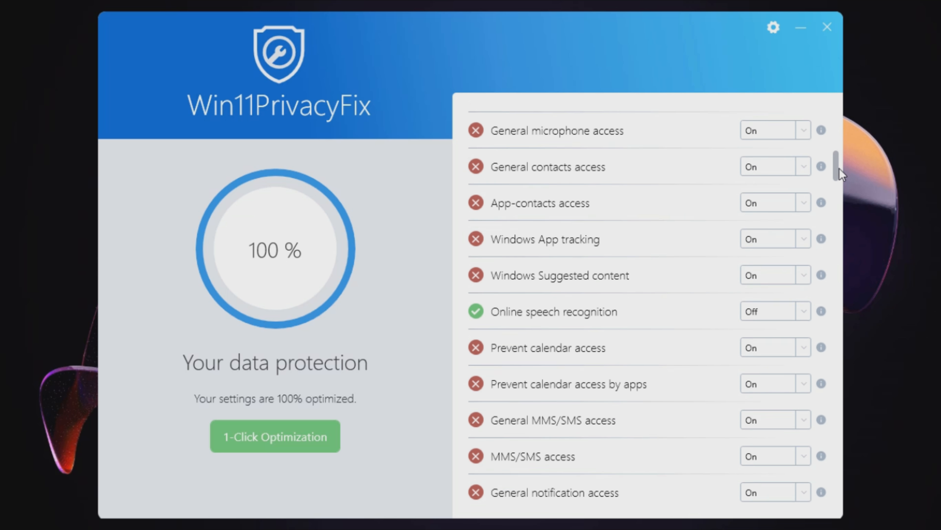
scroll("down", 3)
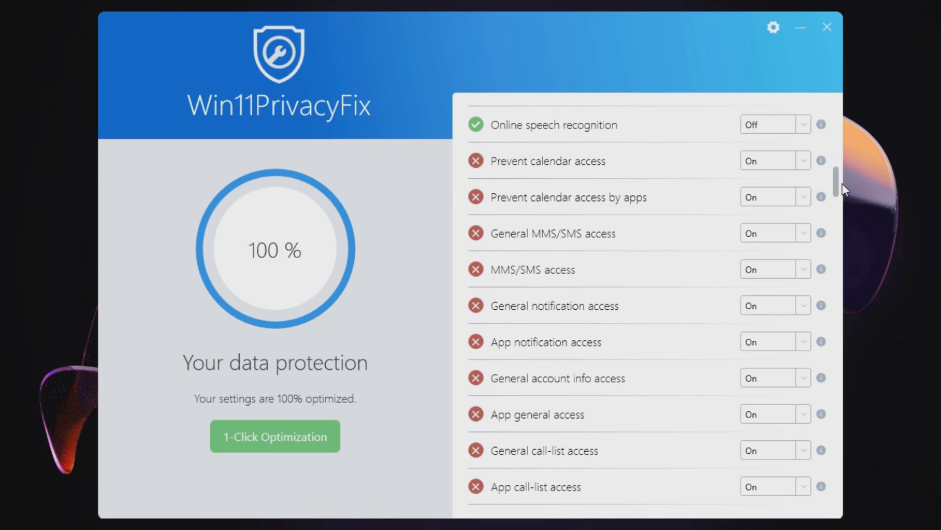
scroll("down", 3)
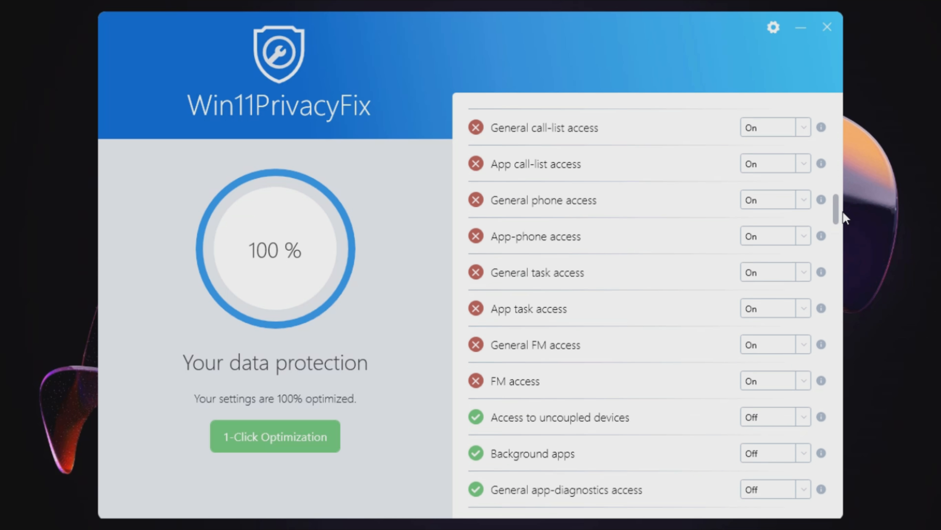
scroll("down", 3)
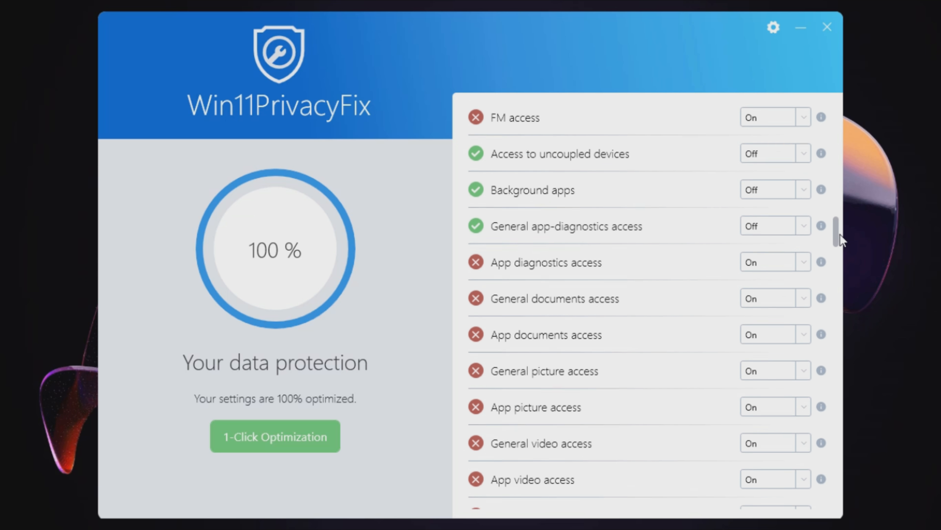
scroll("down", 3)
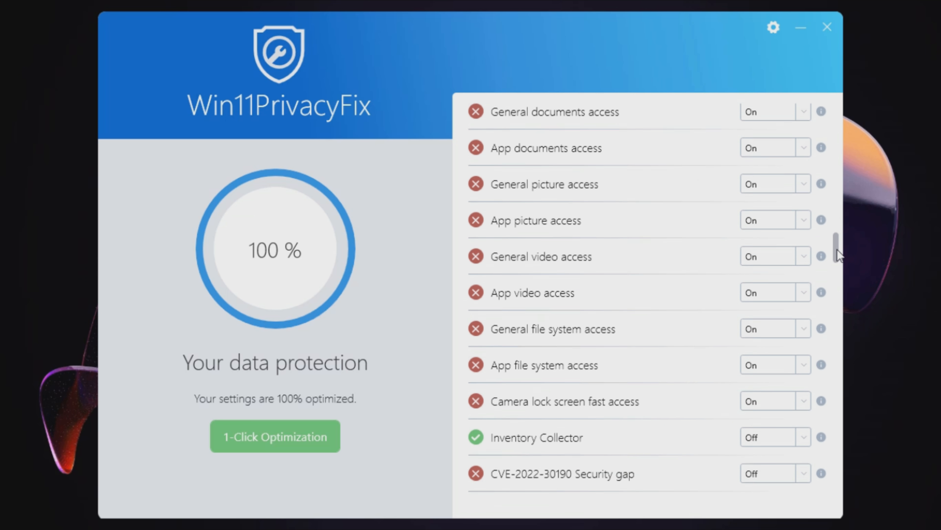
scroll("down", 3)
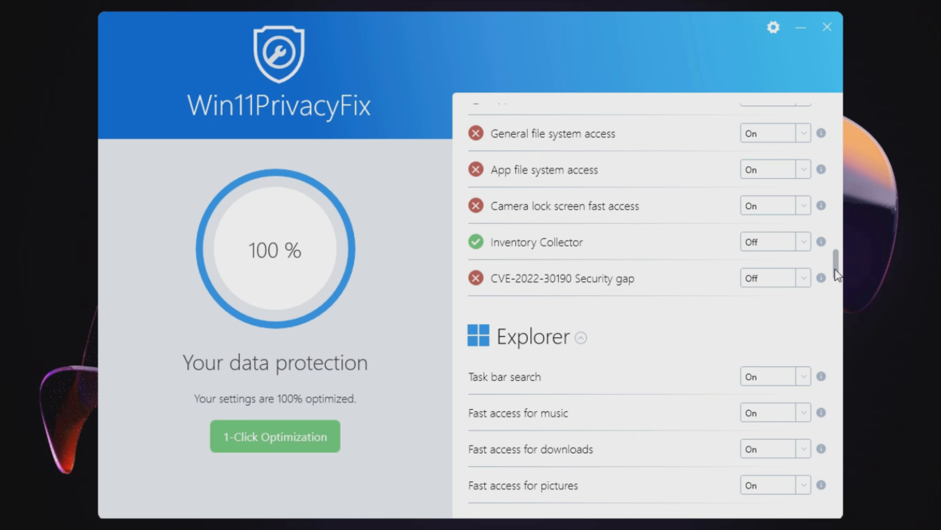
scroll("down", 3)
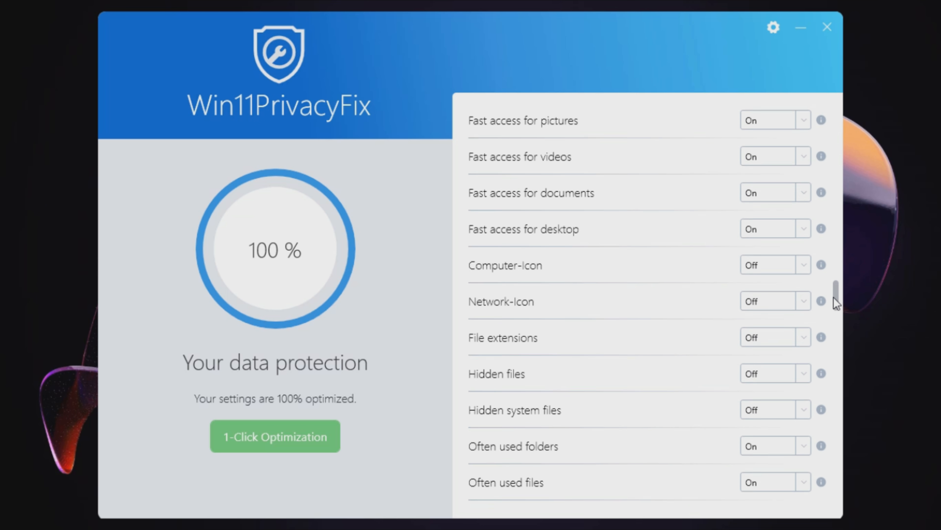
scroll("down", 3)
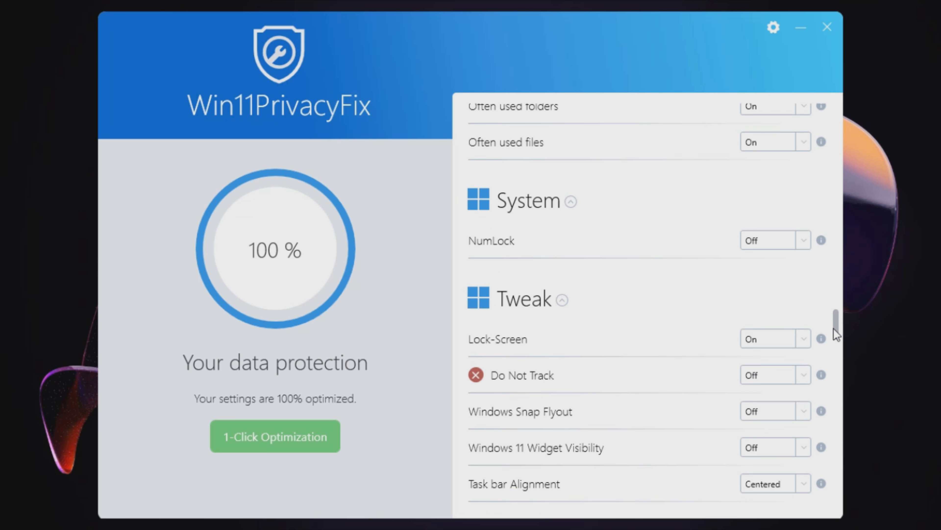
scroll("down", 3)
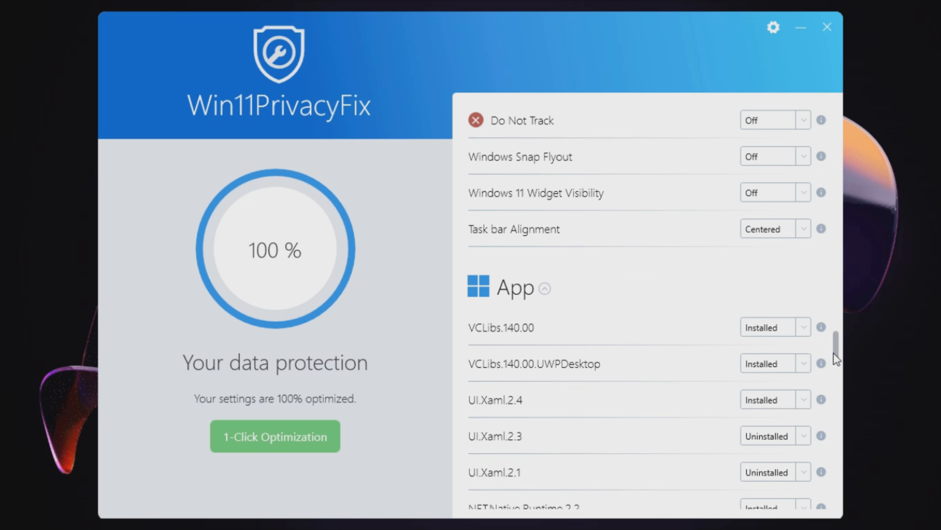
scroll("down", 3)
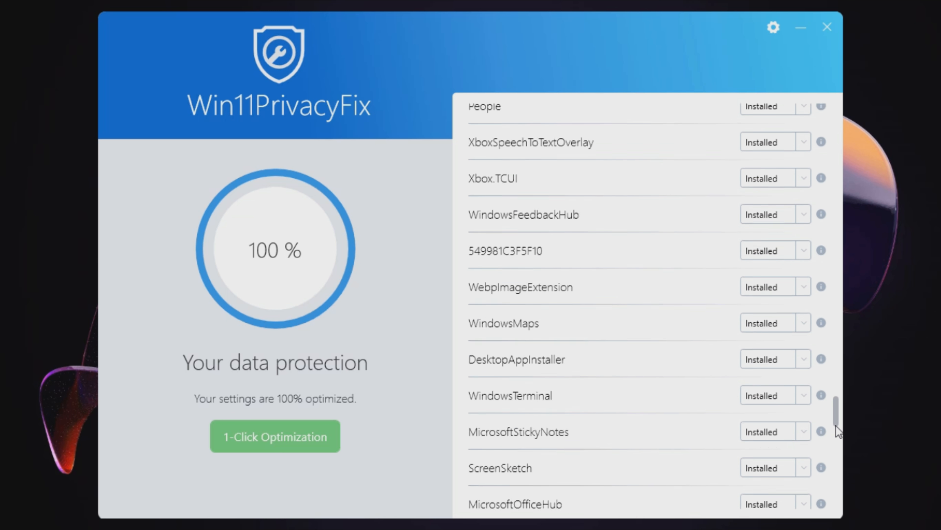
scroll("down", 3)
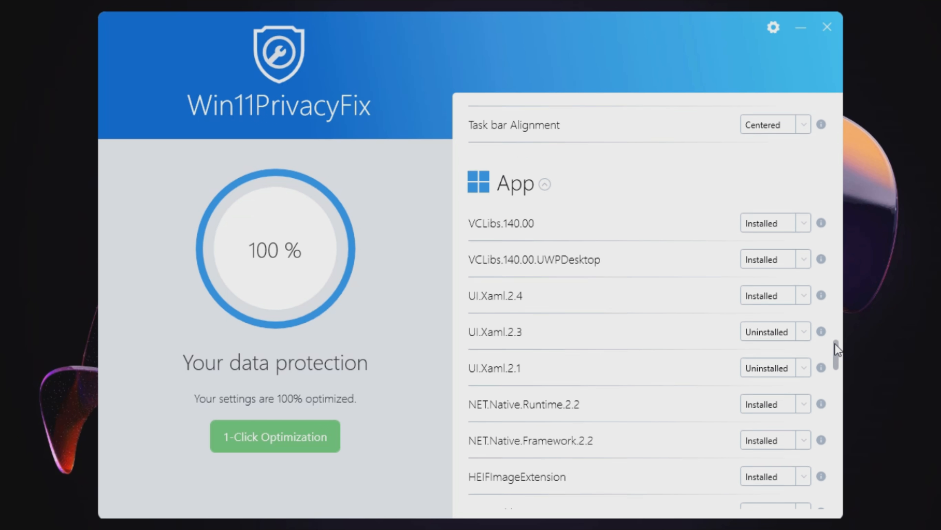
scroll("up", 3)
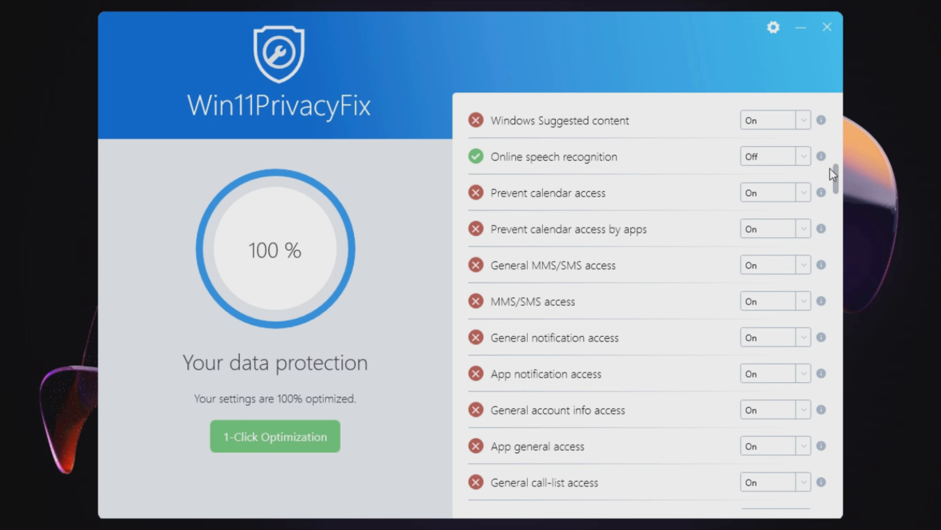
scroll("up", 3)
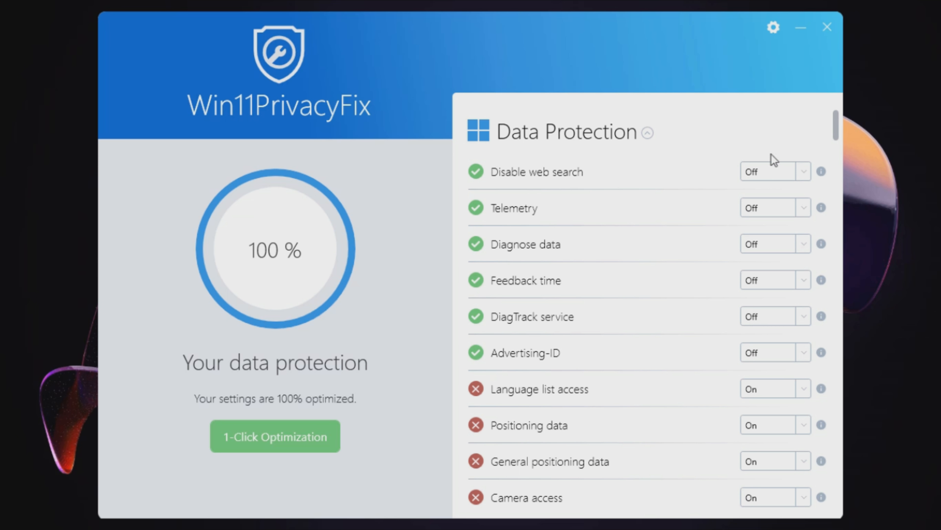
Step: Apply the Default preset, restoring Windows settings and dropping data protection to 0%
left_click(275, 435)
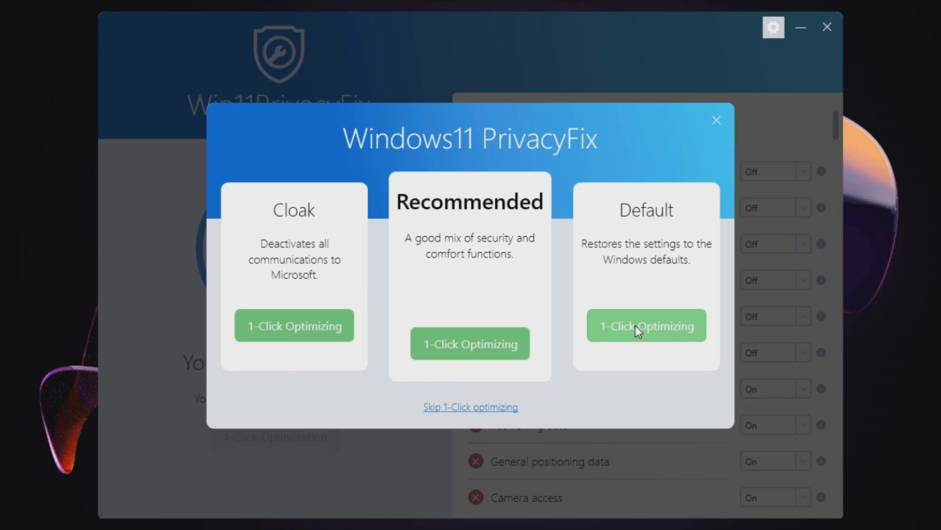
left_click(646, 325)
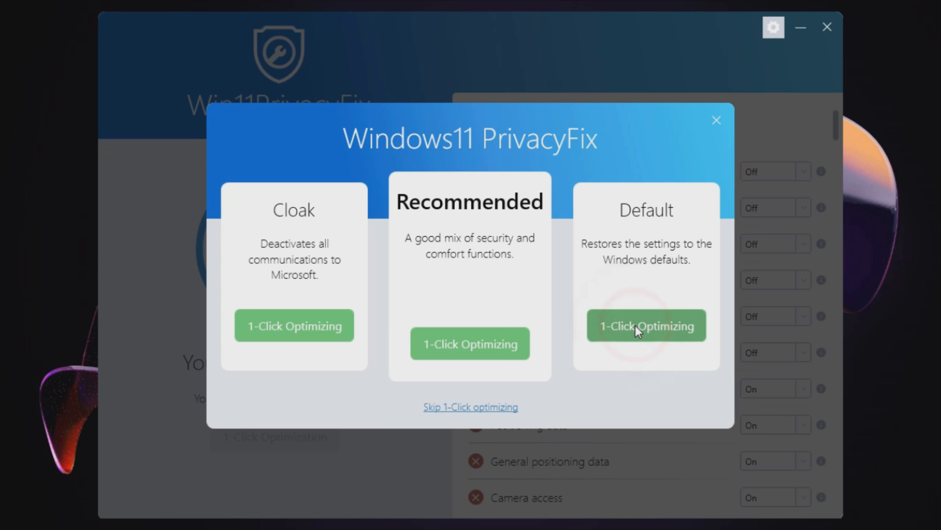
left_click(470, 406)
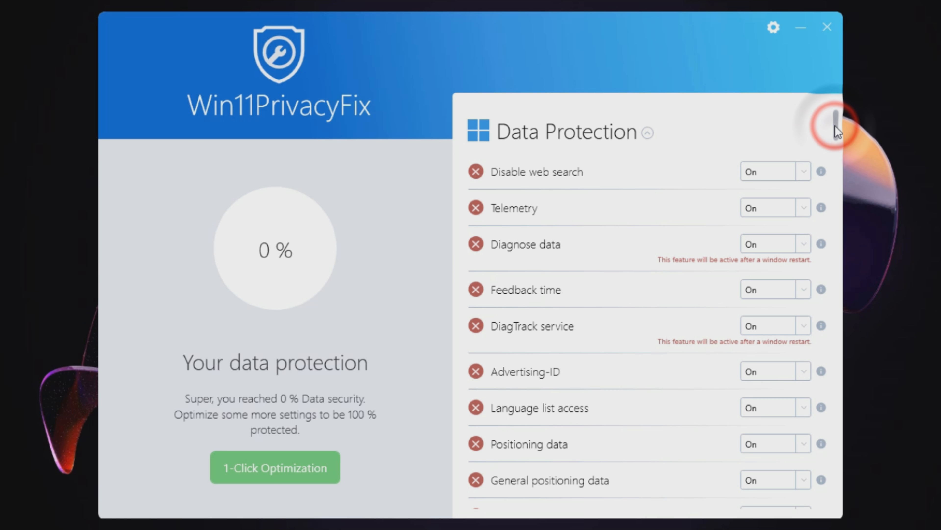
scroll("down", 3)
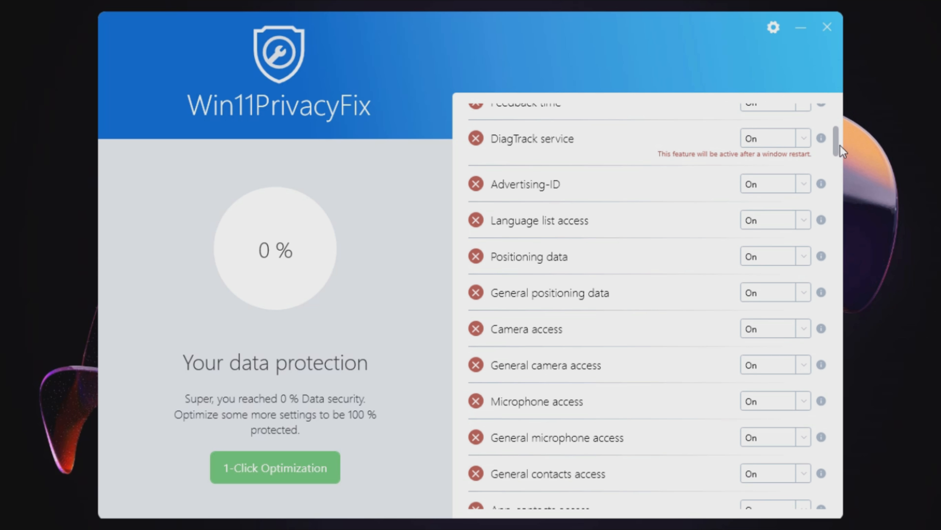
scroll("down", 3)
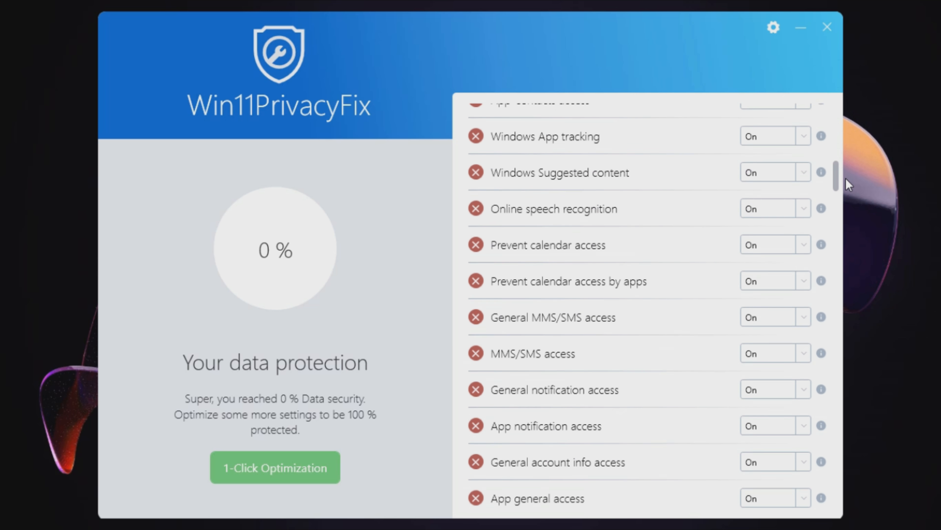
scroll("down", 3)
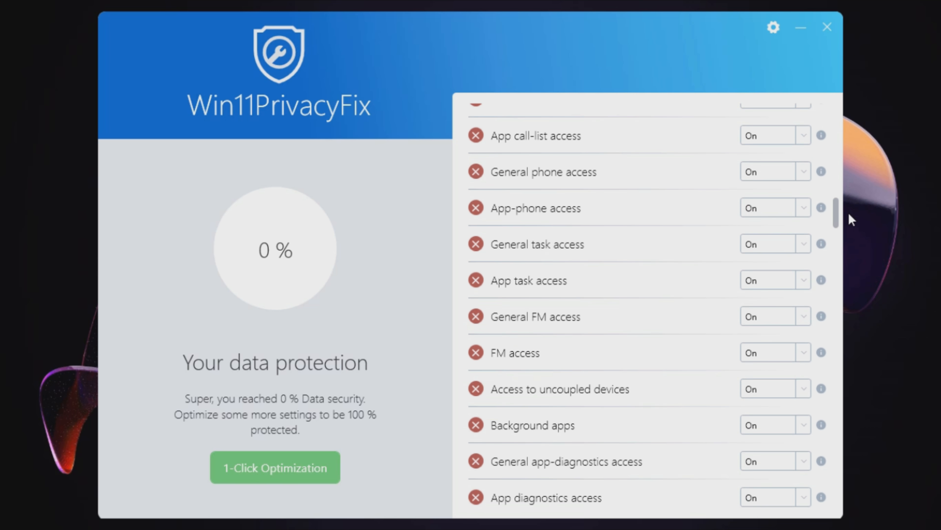
scroll("down", 3)
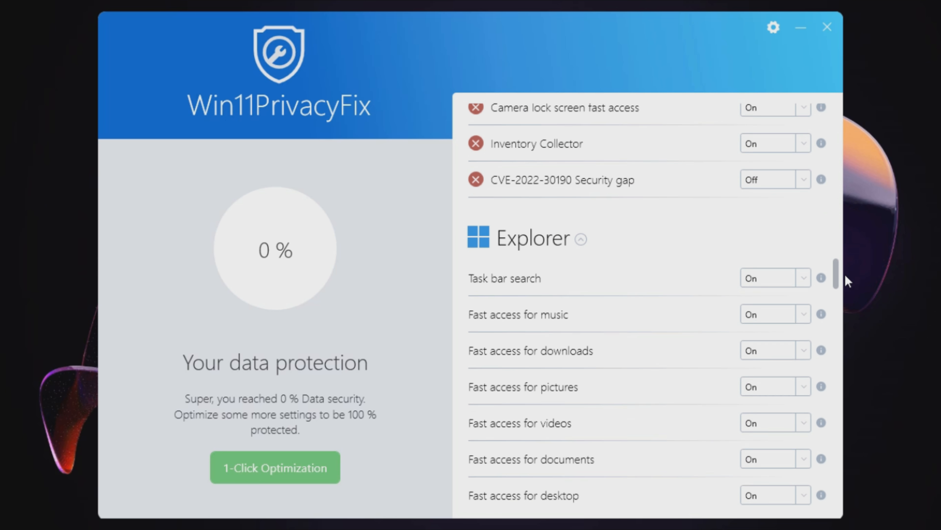
scroll("down", 3)
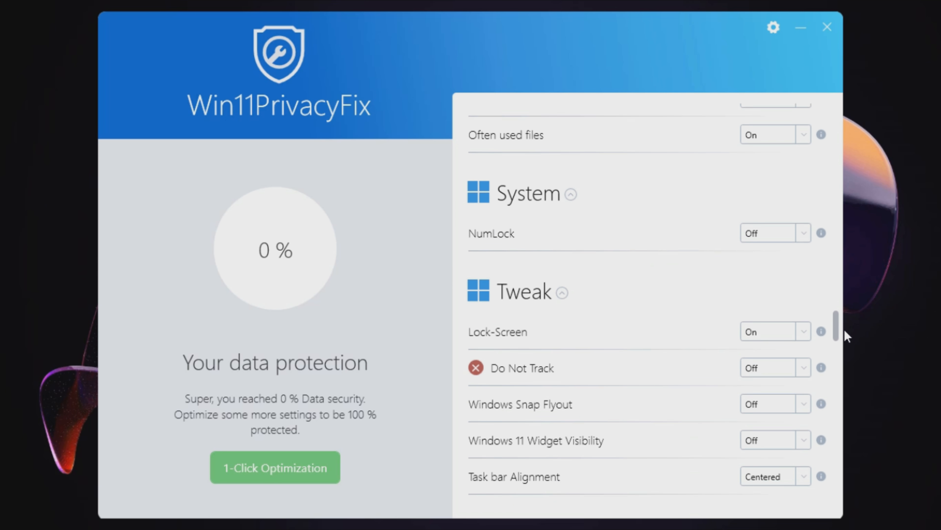
scroll("down", 3)
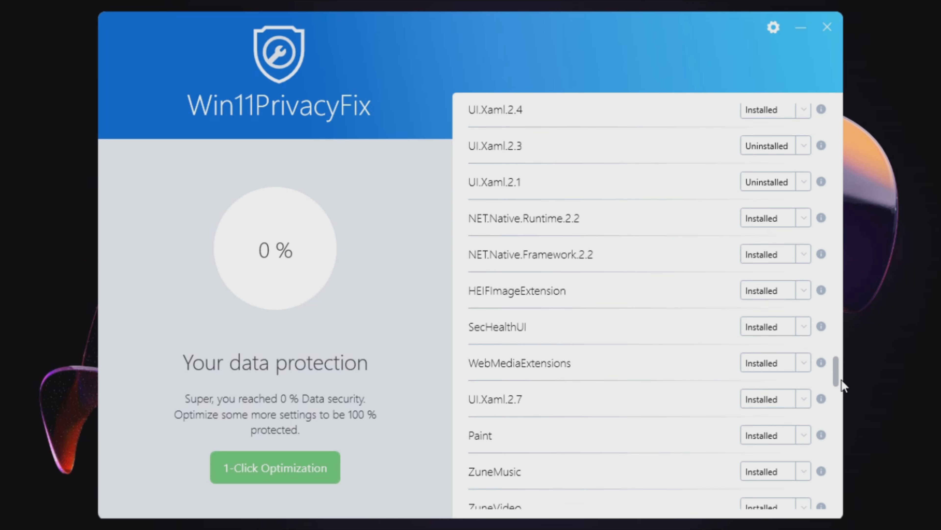
scroll("down", 3)
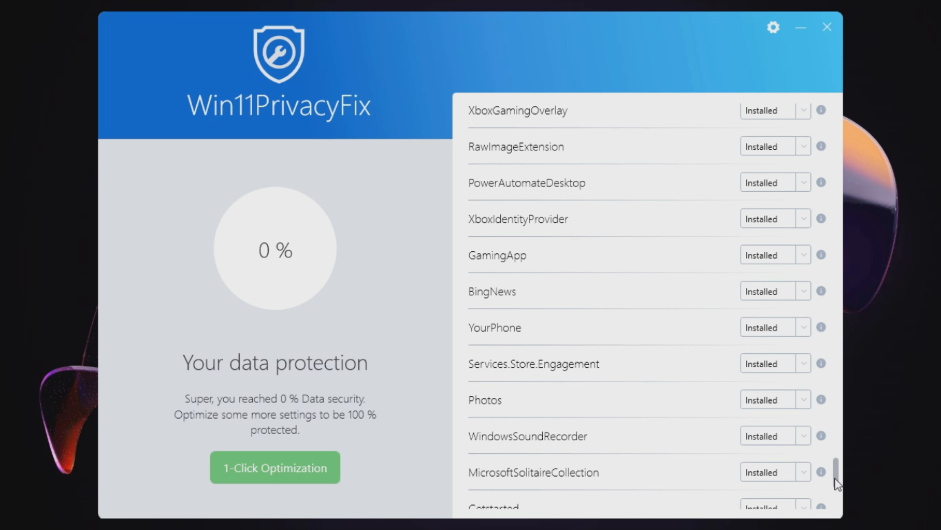
scroll("up", 3)
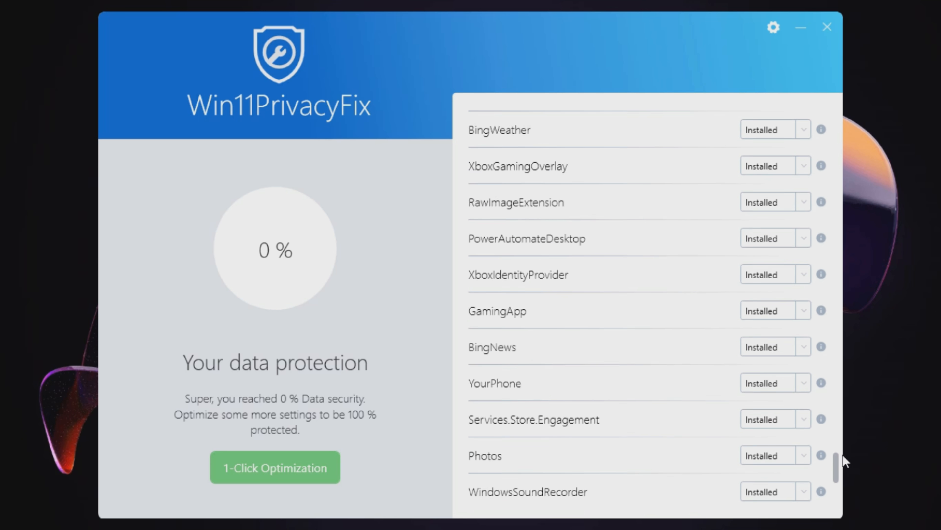
scroll("up", 3)
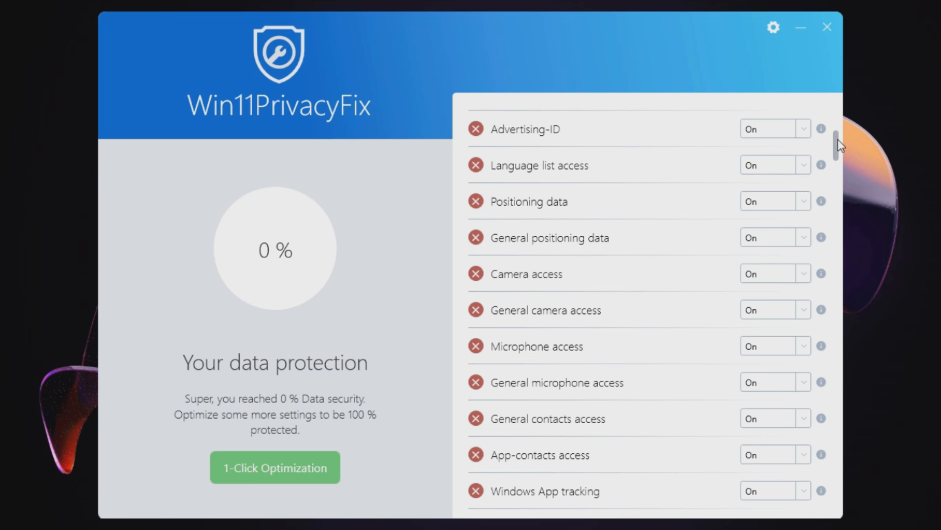
scroll("up", 3)
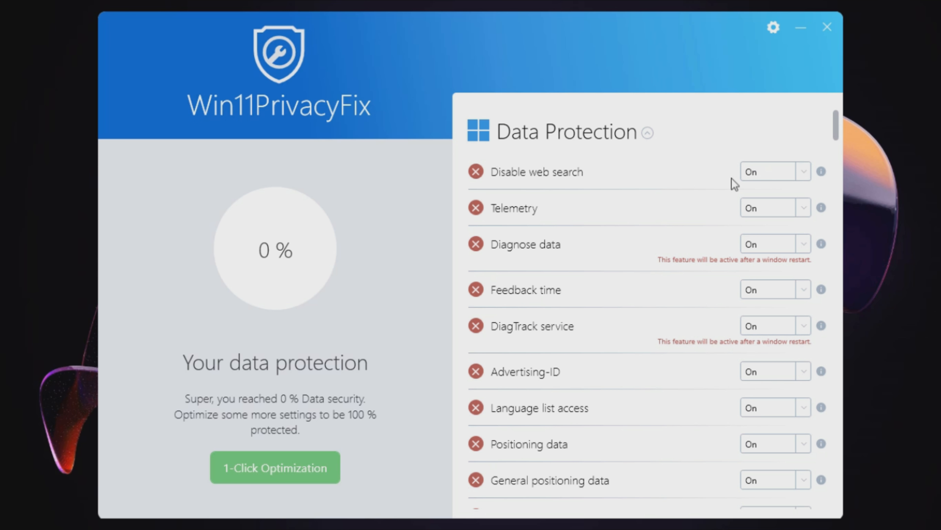
Step: Reapply the Recommended preset via 1-Click Optimization, returning data protection to 100%
left_click(274, 467)
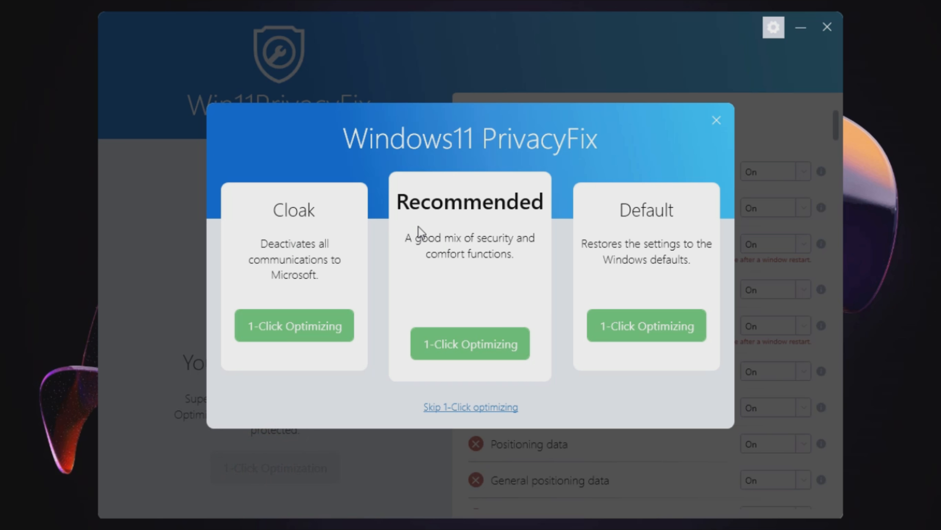
mouse_move(524, 217)
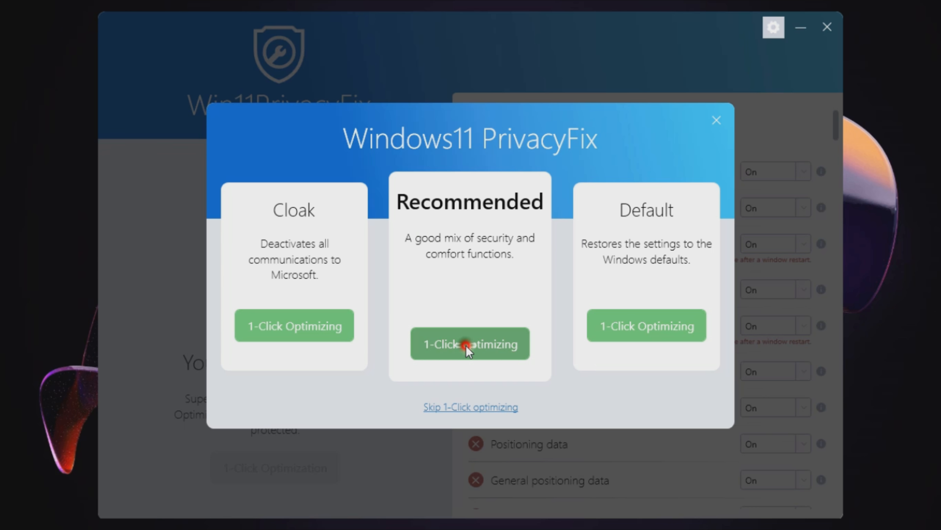
left_click(470, 343)
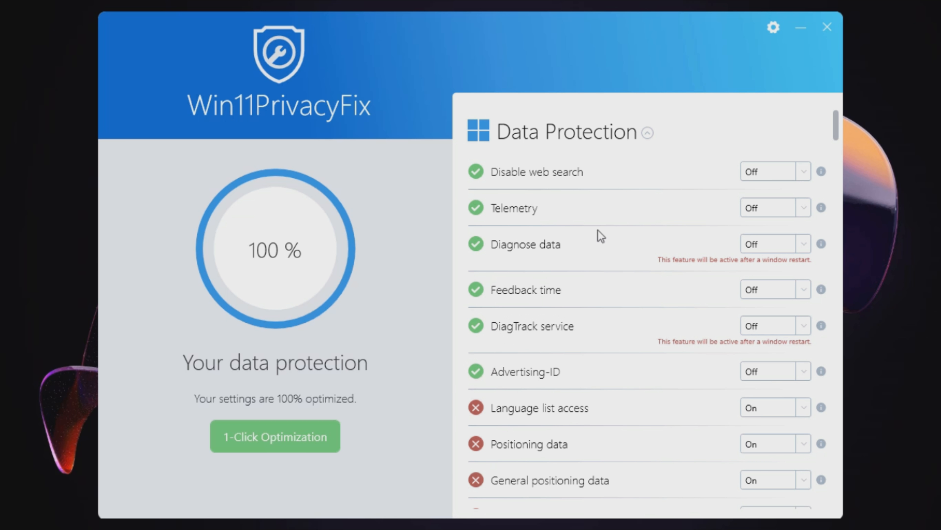
mouse_move(827, 27)
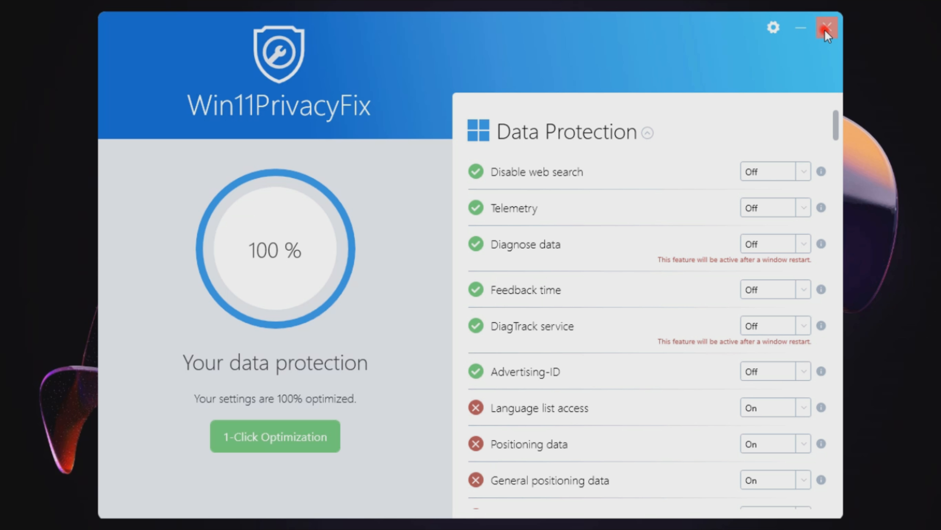